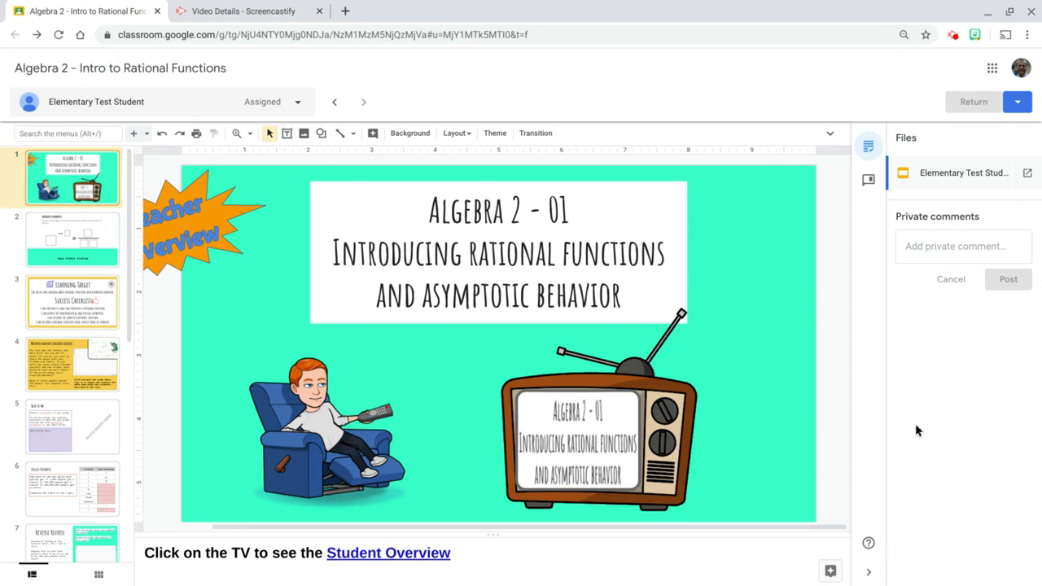
Browse through the student's slides in the grading view filmstrip.
{"action": "left_click", "coordinate": [71, 313]}
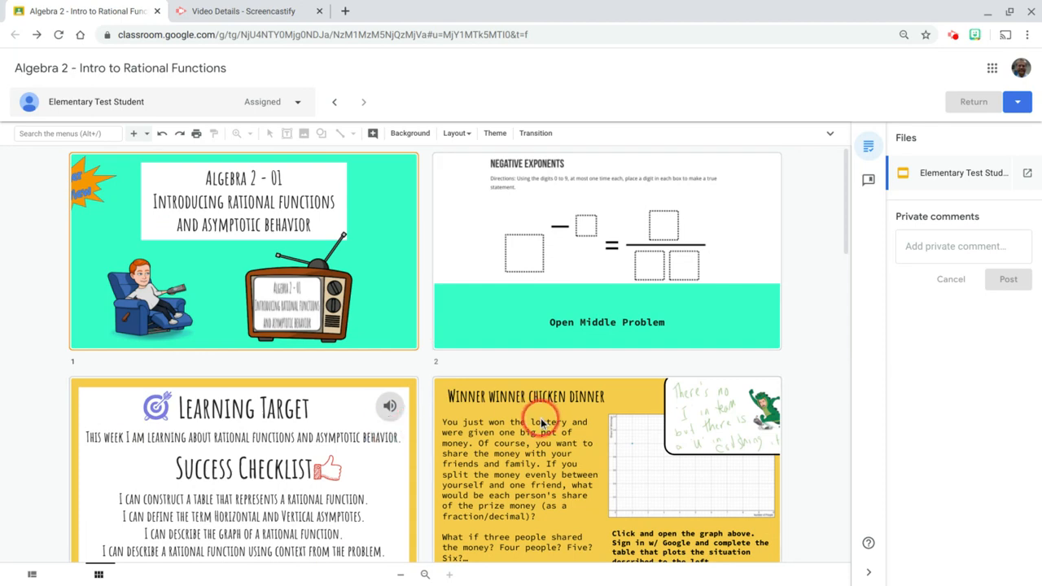
{"action": "scroll", "scroll_direction": "down", "scroll_amount": 3}
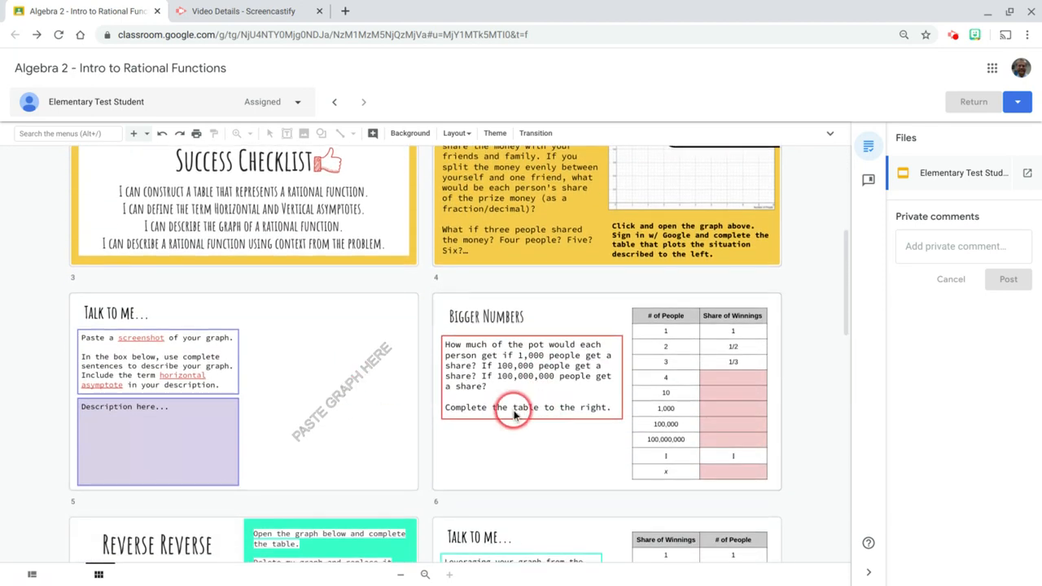
{"action": "scroll", "scroll_direction": "down", "scroll_amount": 3}
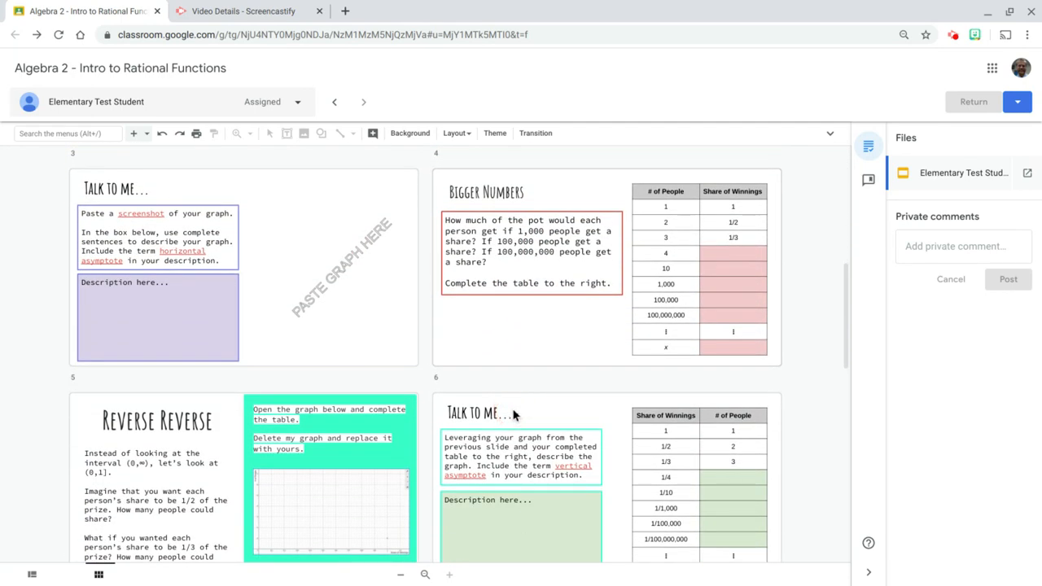
{"action": "left_click", "coordinate": [301, 305]}
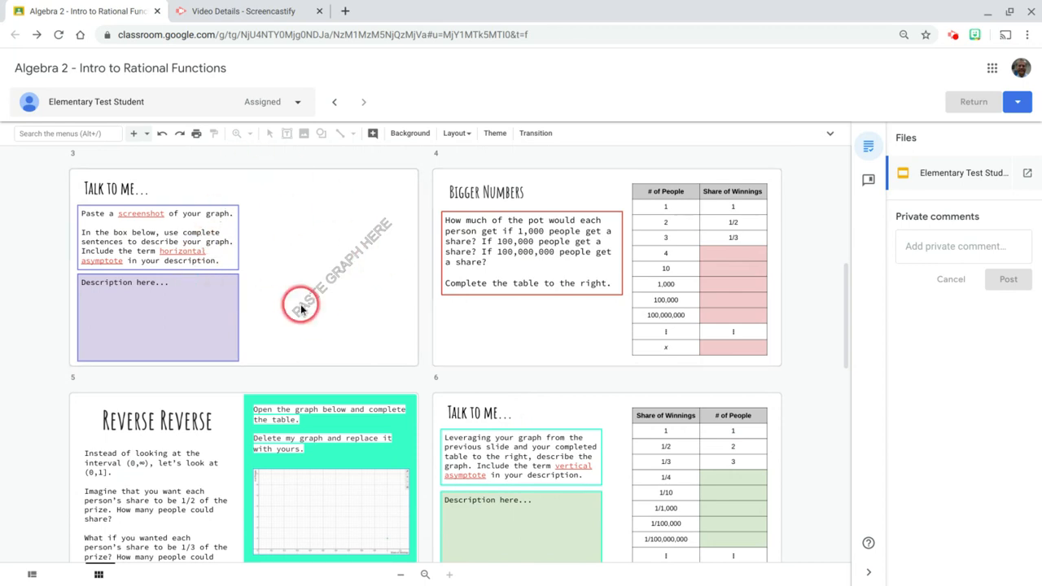
{"action": "mouse_move", "coordinate": [303, 289]}
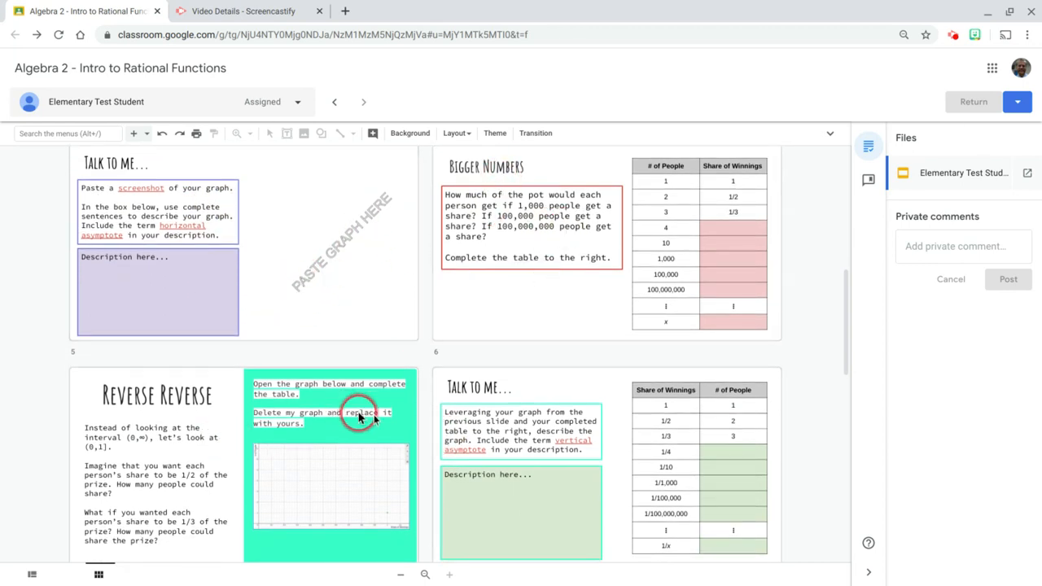
{"action": "scroll", "scroll_direction": "down", "scroll_amount": 3}
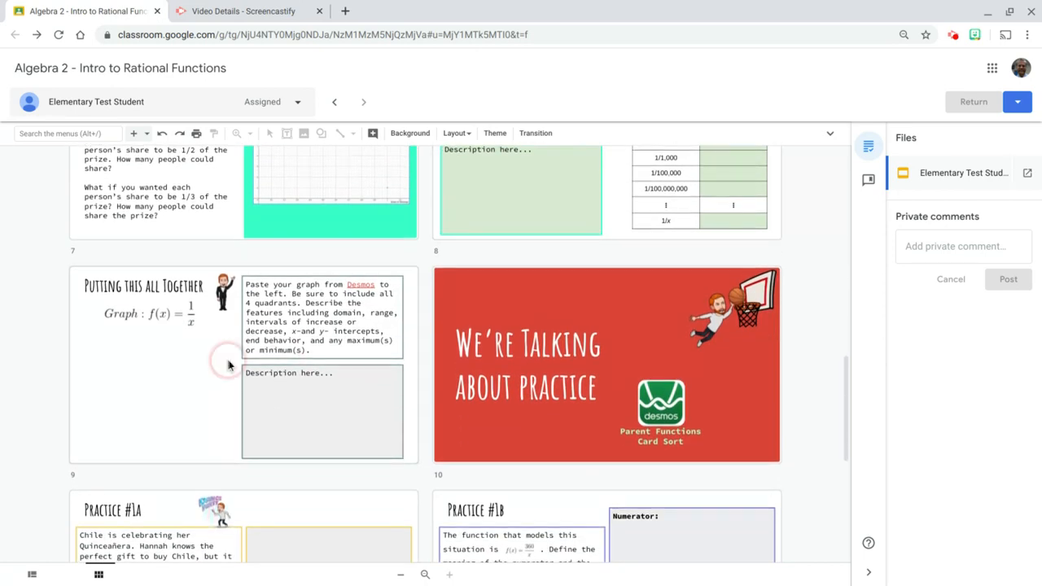
{"action": "mouse_move", "coordinate": [213, 360]}
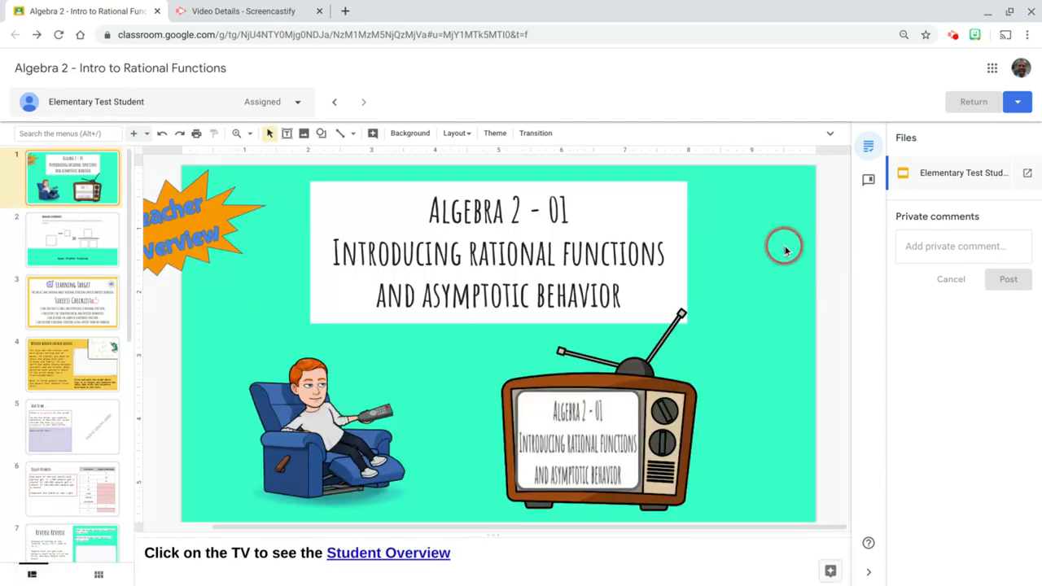
{"action": "mouse_move", "coordinate": [867, 178]}
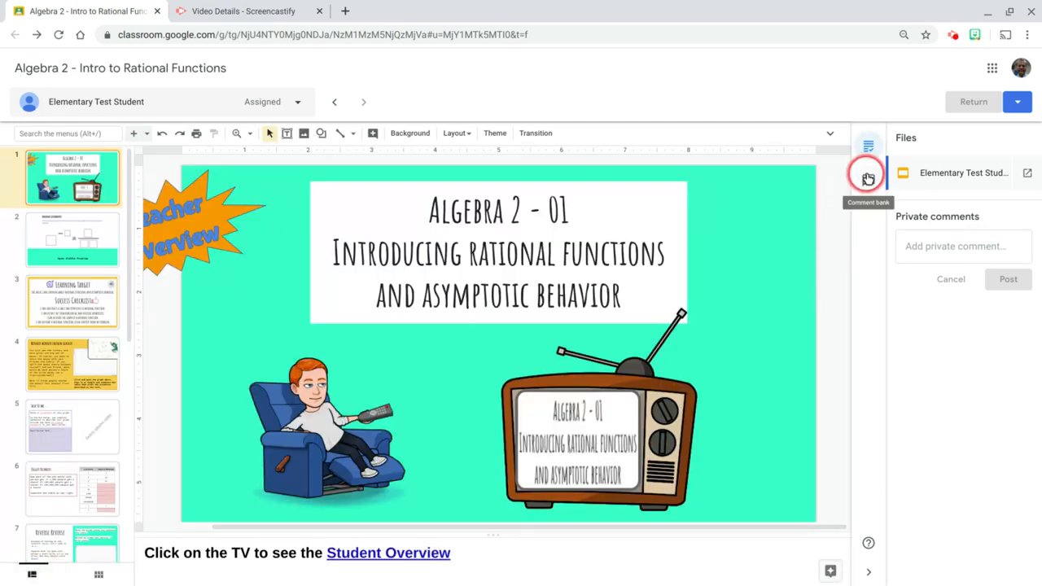
{"action": "mouse_move", "coordinate": [869, 178]}
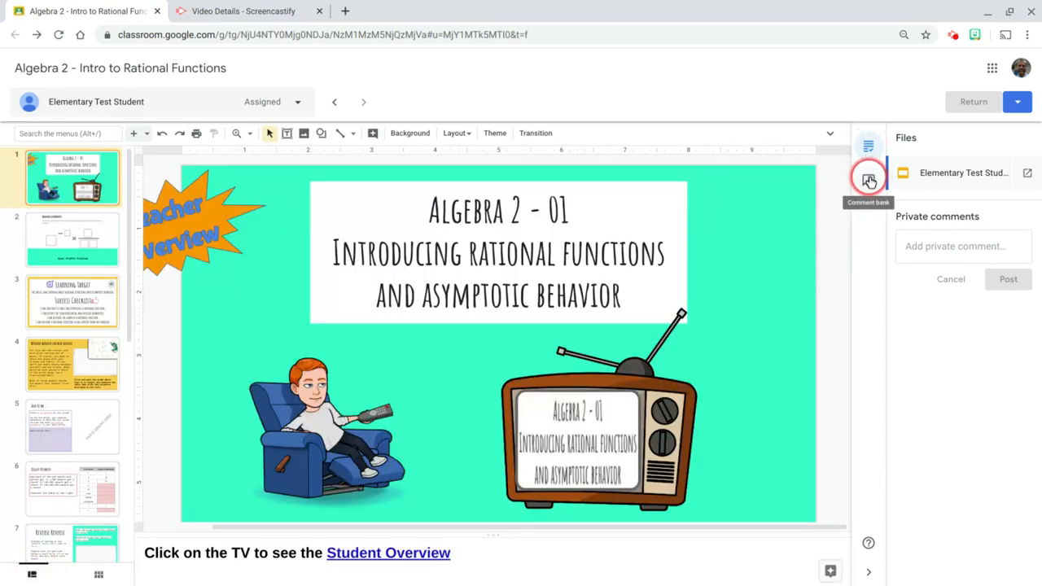
Add a new comment bank entry reading "Hey, great job!!".
{"action": "left_click", "coordinate": [869, 179]}
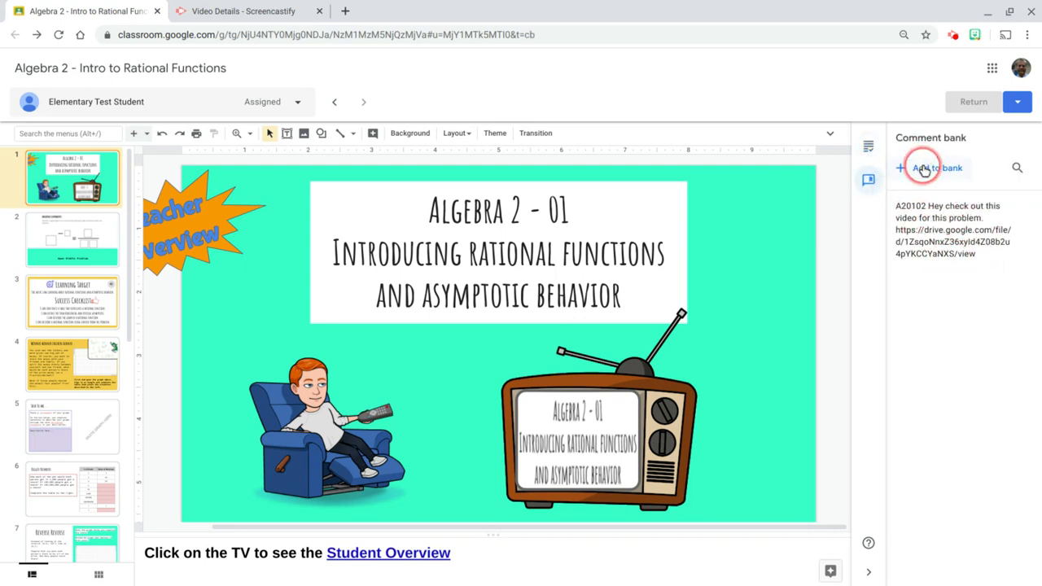
{"action": "left_click", "coordinate": [928, 168]}
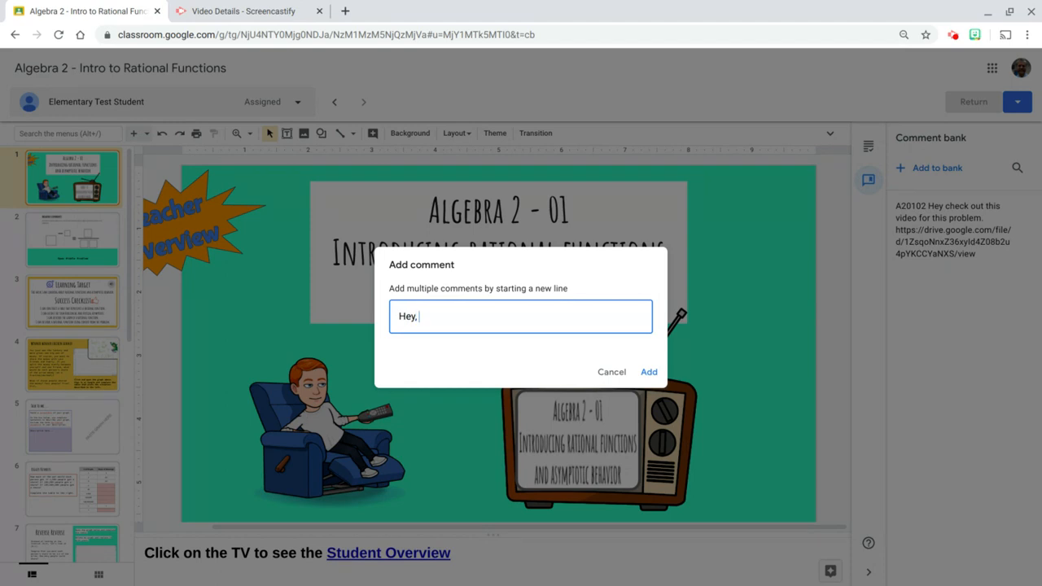
{"action": "type", "text": "great job!!"}
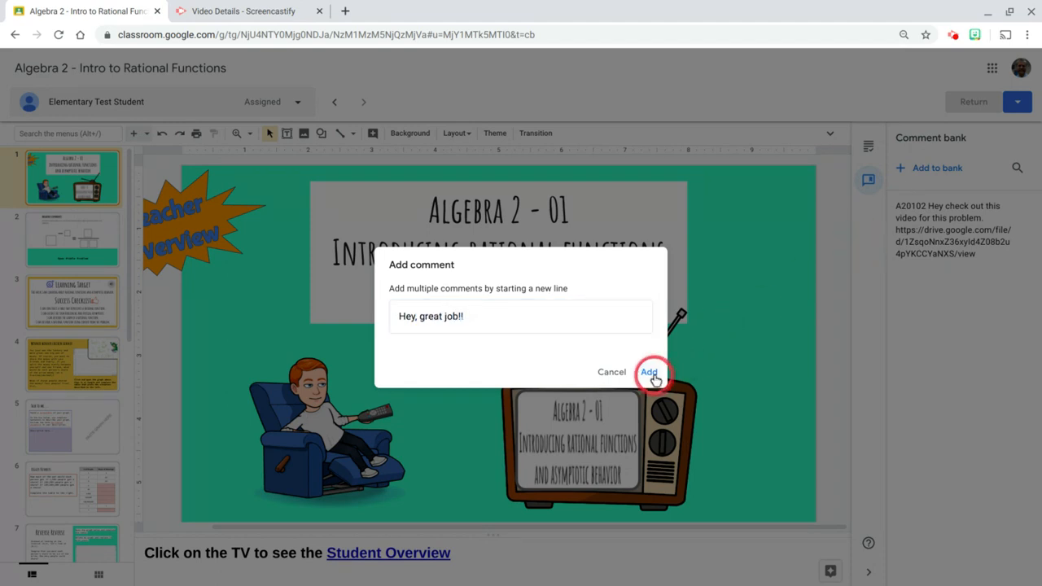
{"action": "left_click", "coordinate": [651, 371]}
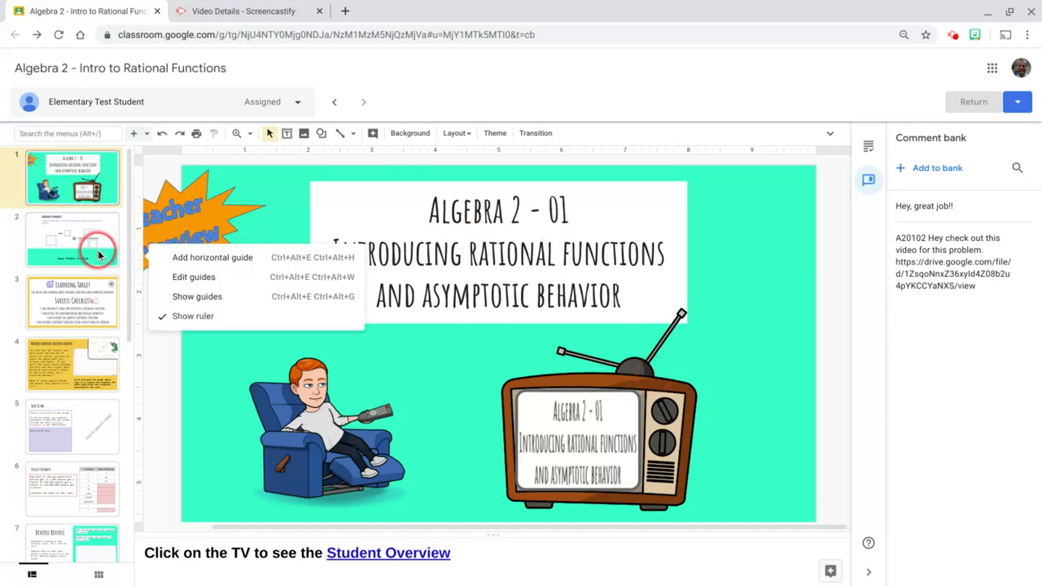
Review the Negative Exponents and Winner winner chicken dinner slides, then go to the Screencastify video page.
{"action": "left_click", "coordinate": [71, 238]}
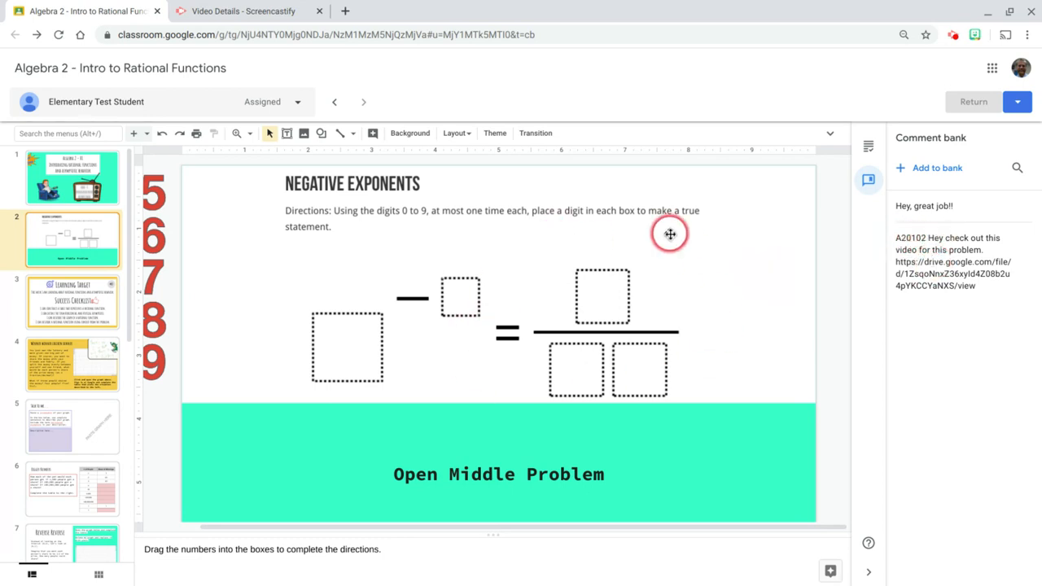
{"action": "left_click", "coordinate": [71, 360]}
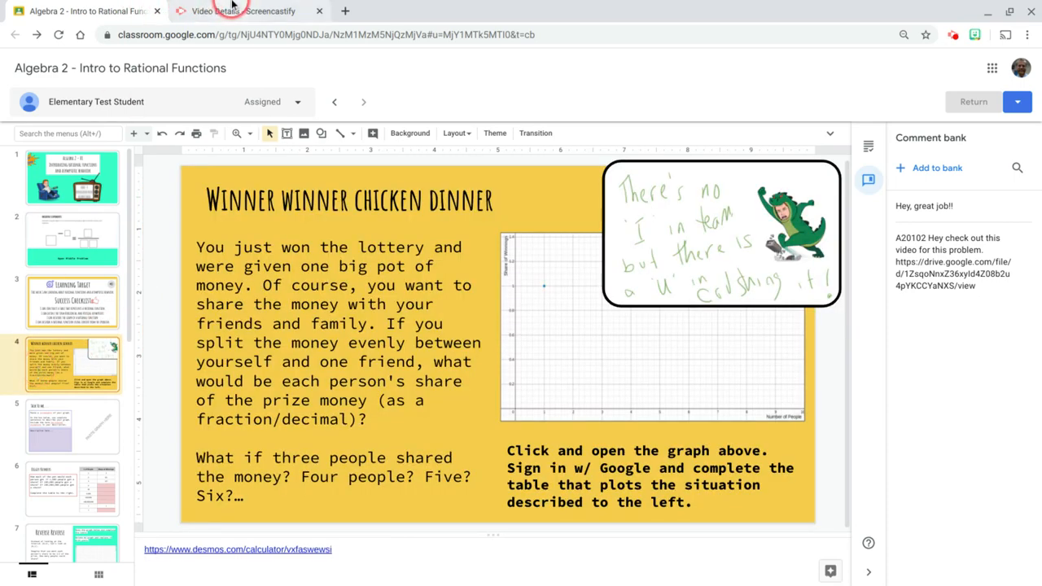
{"action": "left_click", "coordinate": [236, 9]}
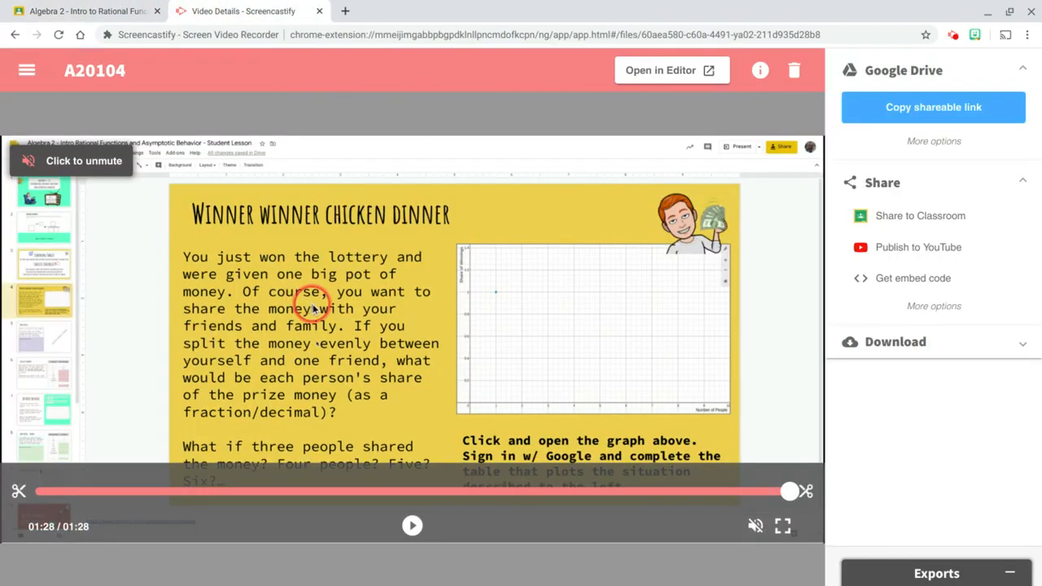
Copy the Google Drive shareable link for recording A20104 and return to Classroom.
{"action": "left_click", "coordinate": [88, 70]}
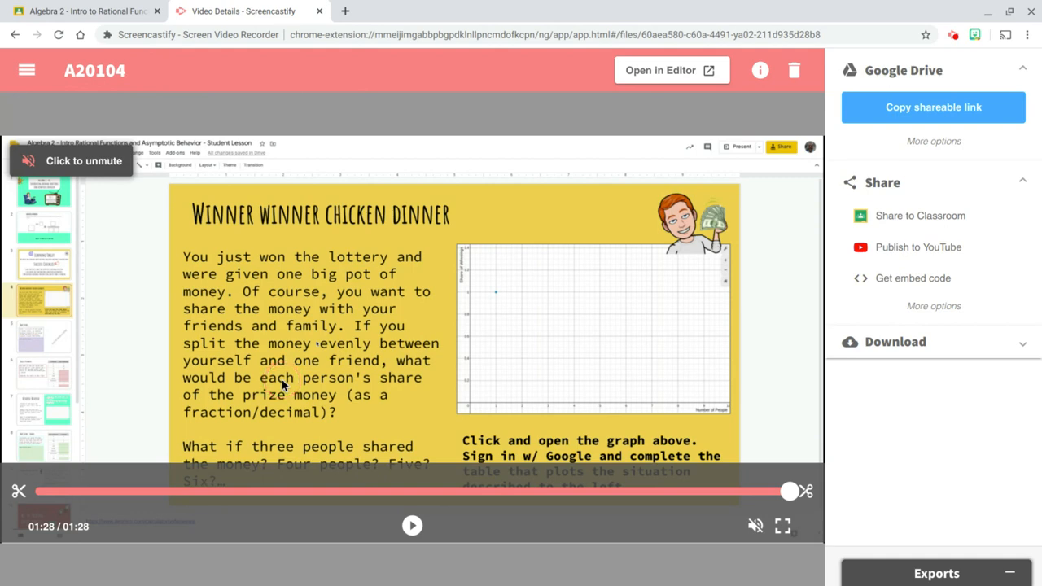
{"action": "left_click", "coordinate": [932, 108]}
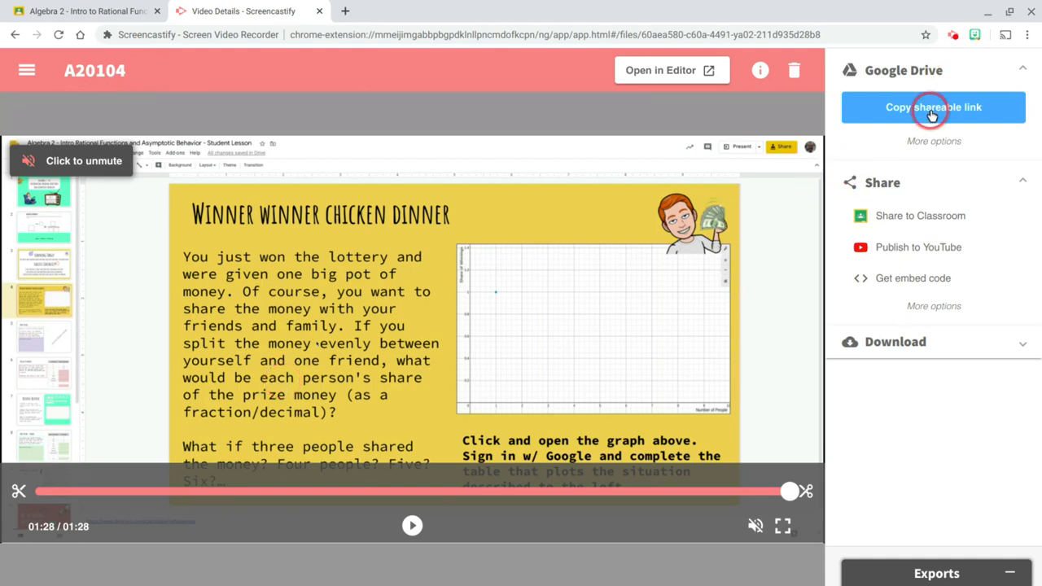
{"action": "left_click", "coordinate": [933, 108]}
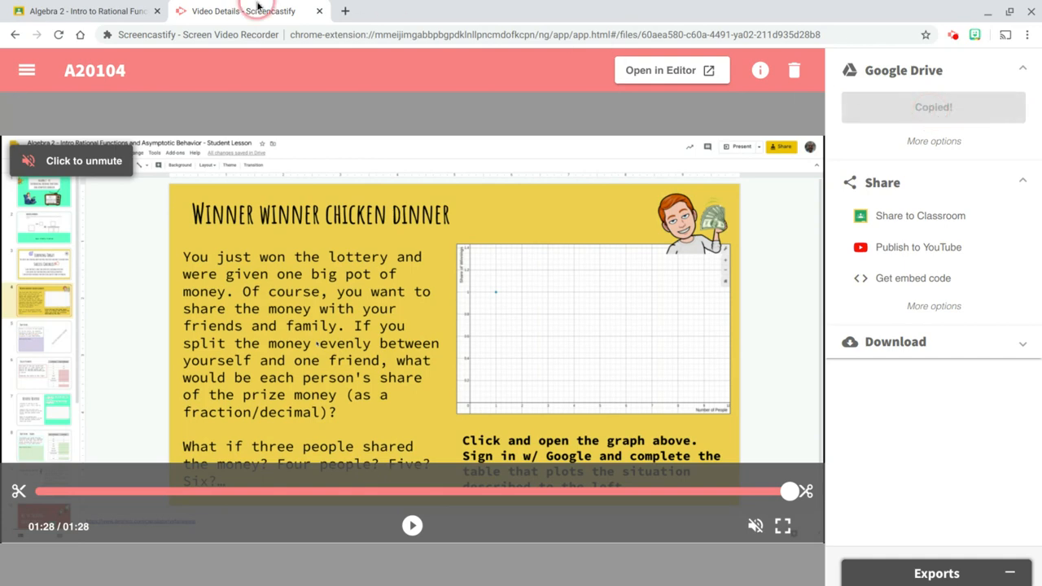
{"action": "left_click", "coordinate": [81, 11]}
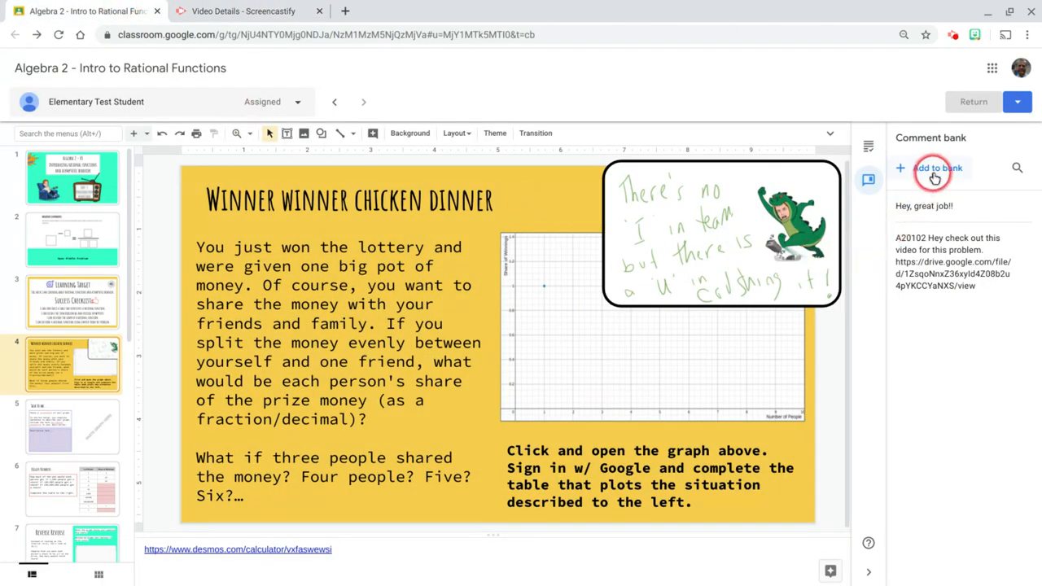
Save a comment bank entry "A20104 Check out this video:" with the pasted Drive link.
{"action": "left_click", "coordinate": [931, 167]}
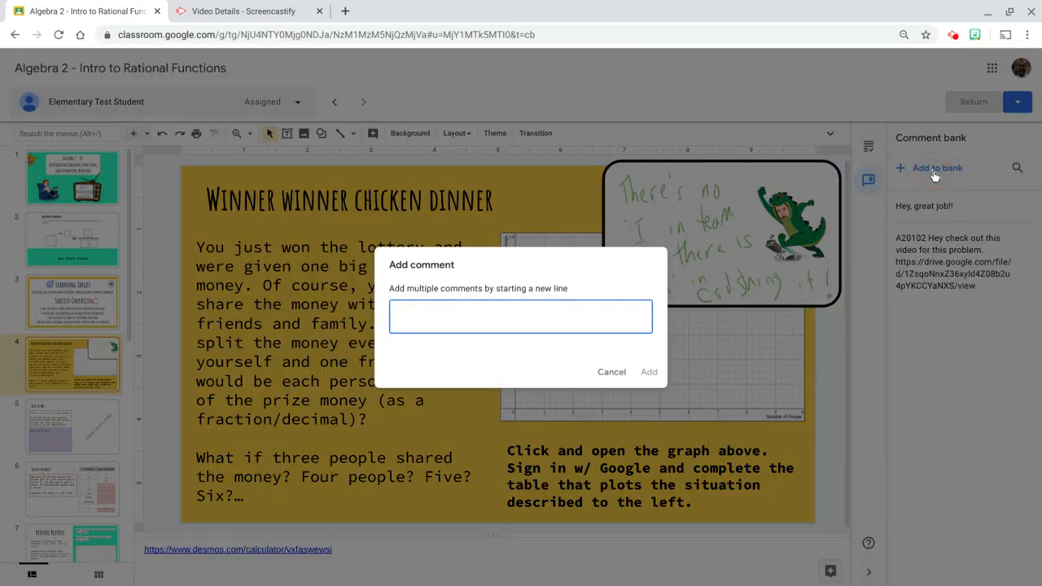
{"action": "type", "text": "A20104 Check"}
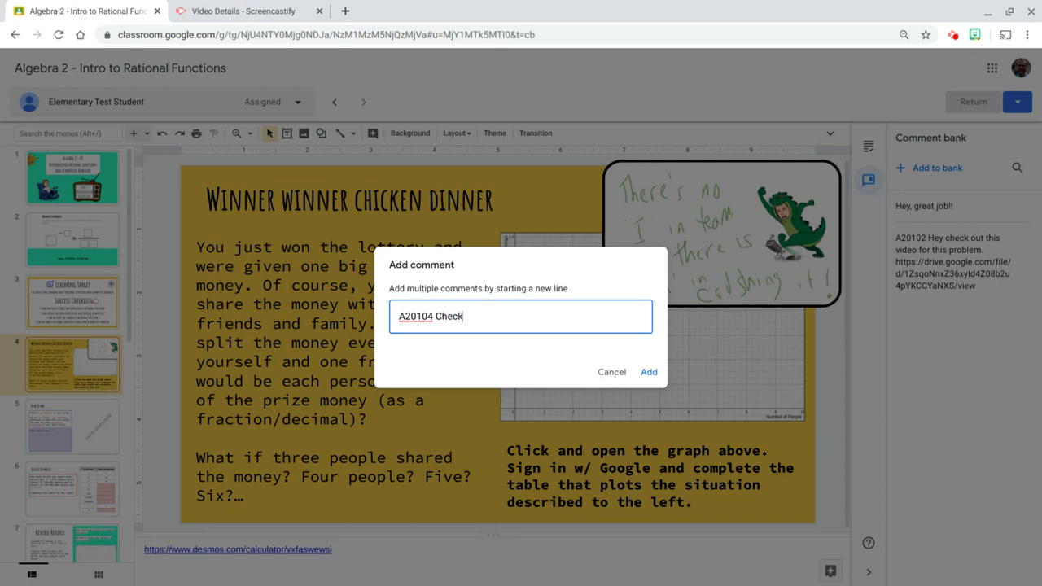
{"action": "type", "text": "out this video: https://drive.google.com/file/d/1tJB8ewCAZP_1UMHfo_KSrf0IKrSKonrG/view"}
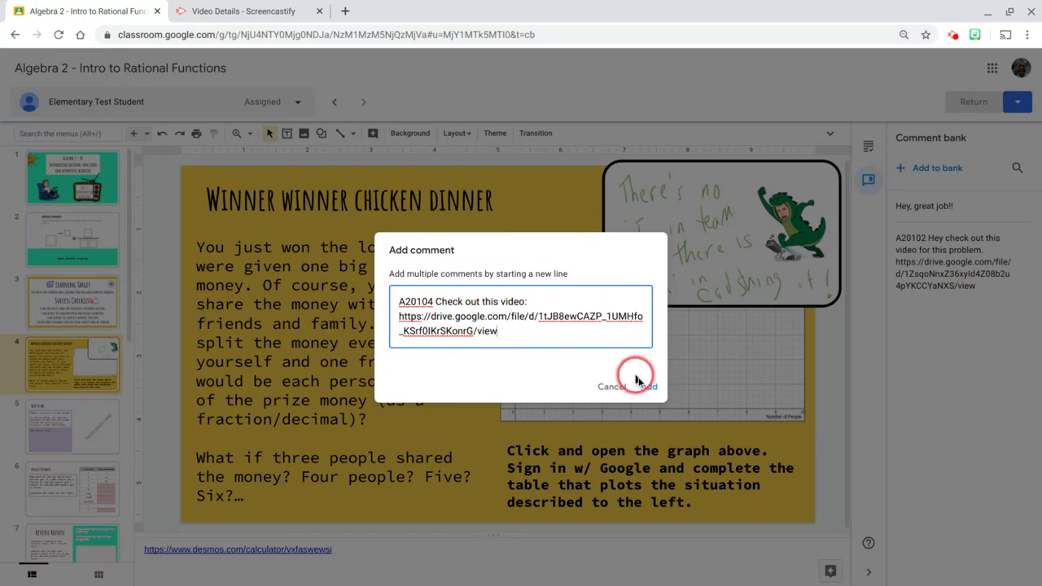
{"action": "left_click", "coordinate": [647, 386]}
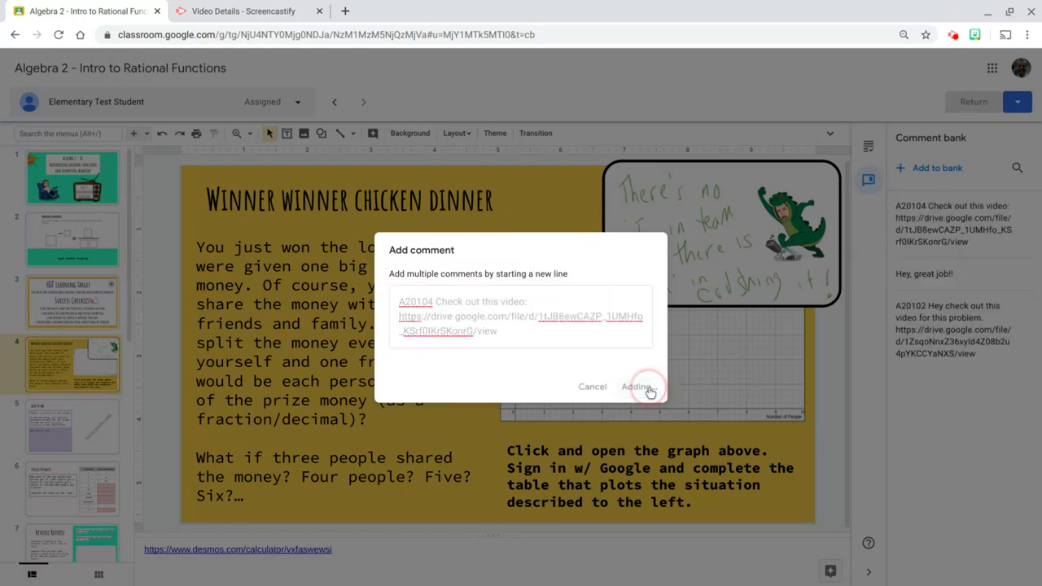
{"action": "left_click", "coordinate": [640, 388]}
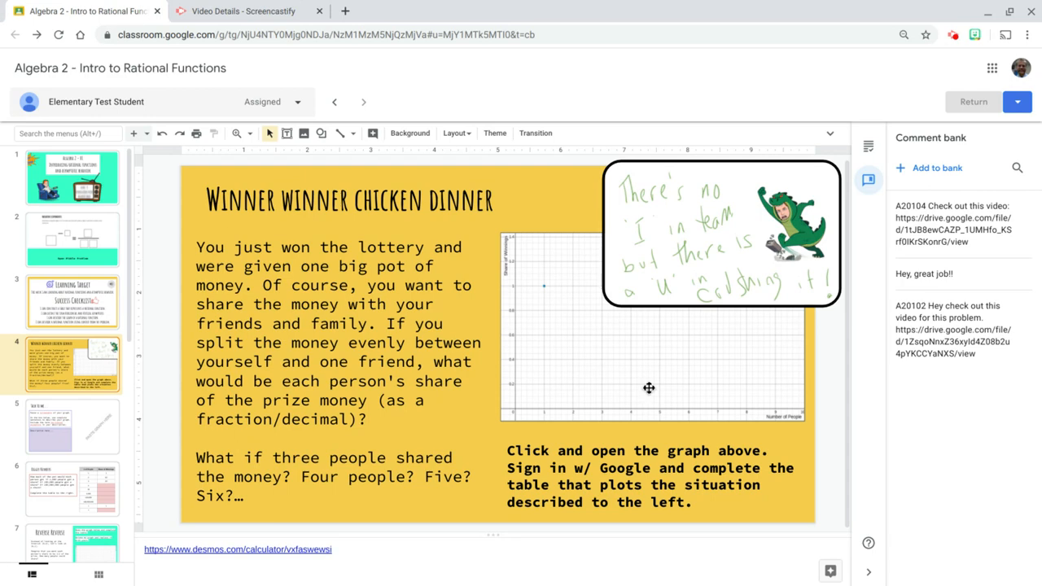
Comment on the graph using #A20104 to insert the banked video-link comment and post it.
{"action": "left_click", "coordinate": [609, 371]}
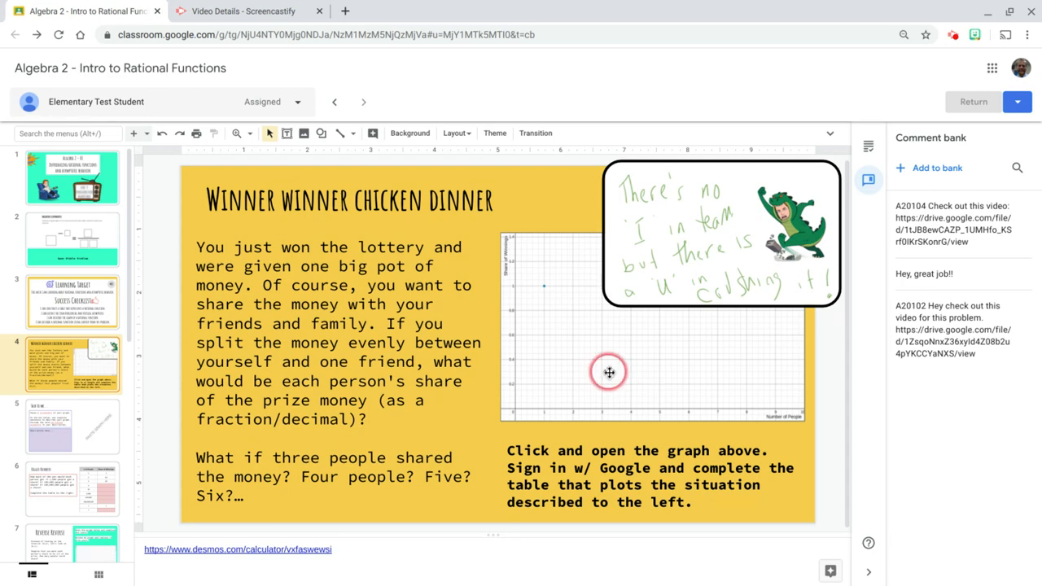
{"action": "left_click", "coordinate": [608, 371]}
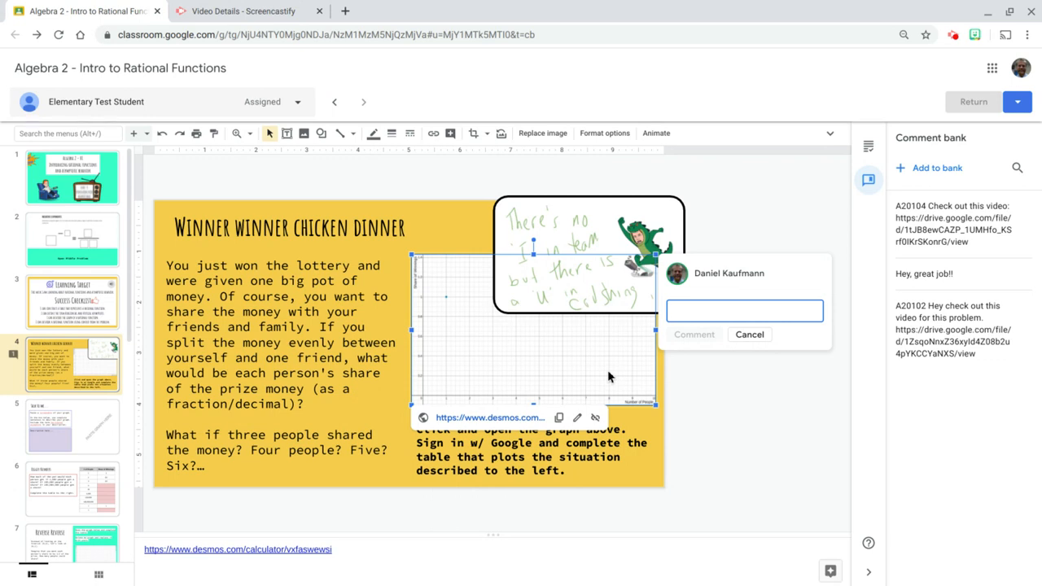
{"action": "type", "text": "#"}
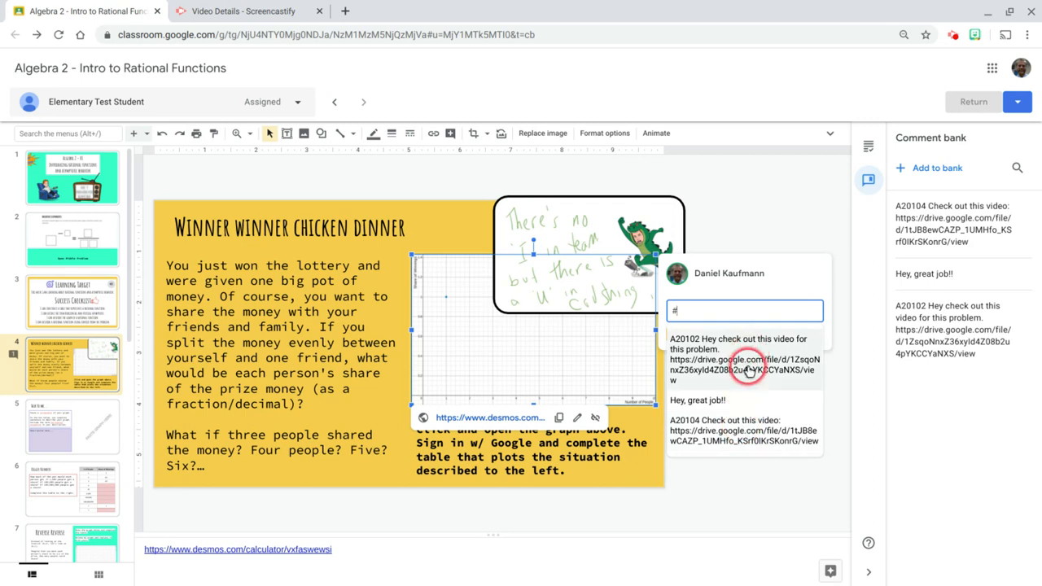
{"action": "type", "text": "Hey"}
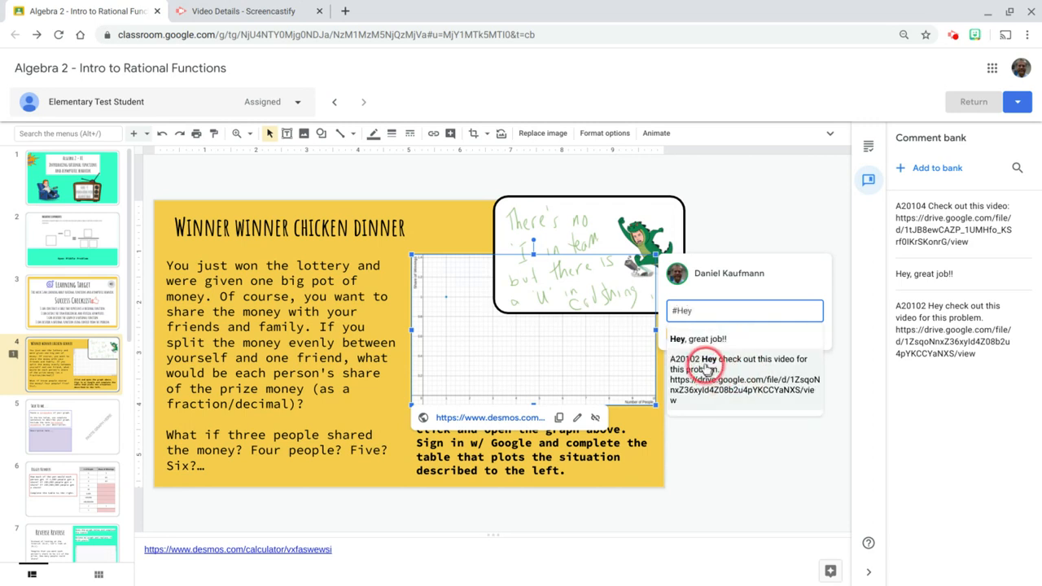
{"action": "mouse_move", "coordinate": [722, 352]}
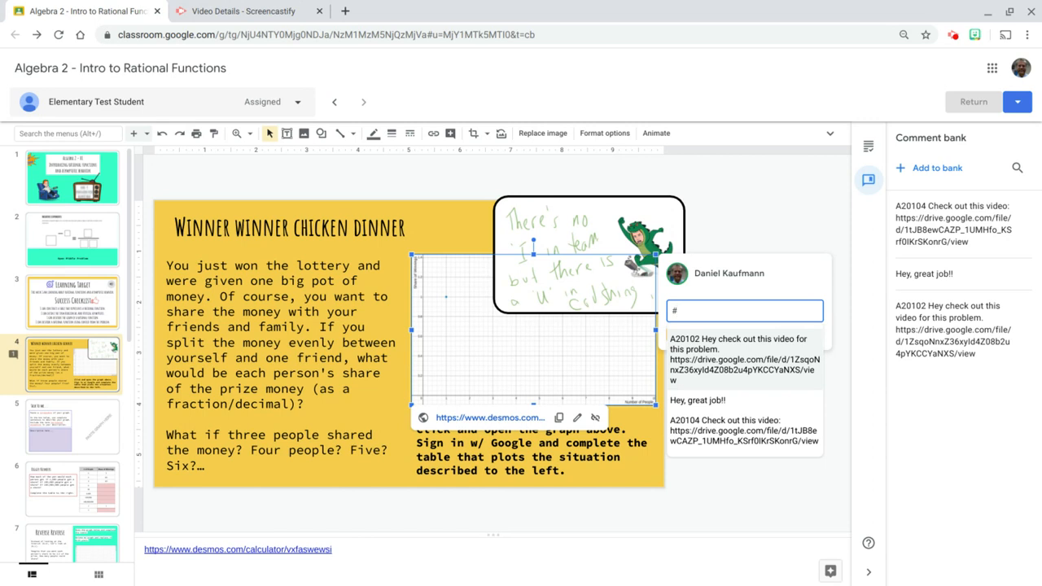
{"action": "type", "text": "A20104"}
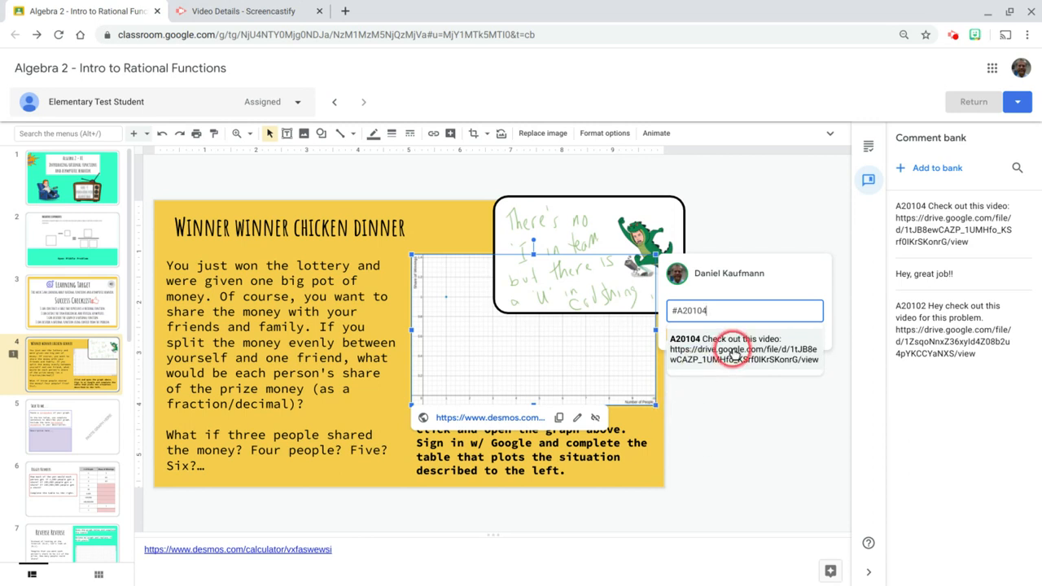
{"action": "left_click", "coordinate": [742, 345]}
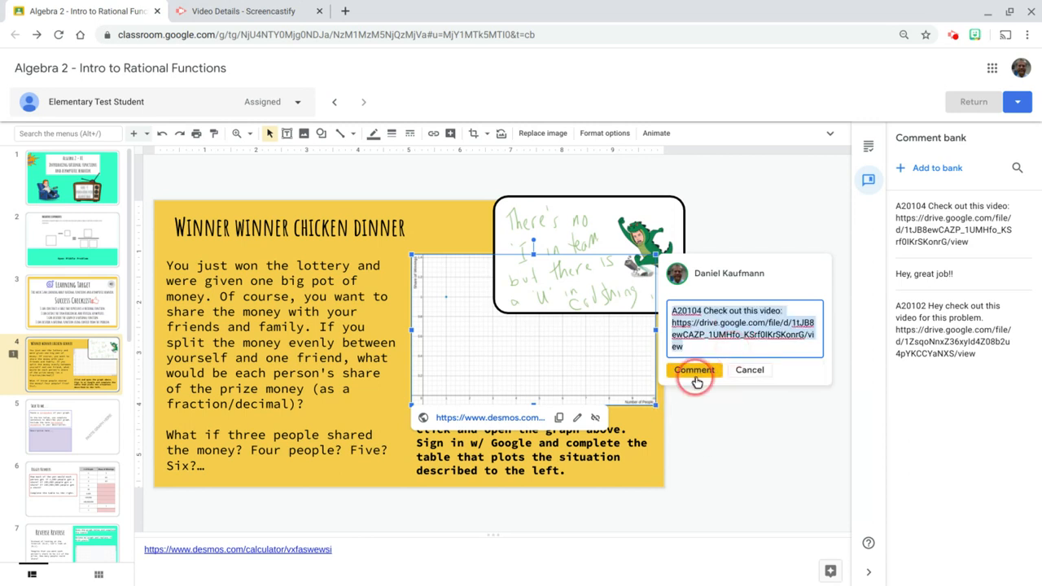
{"action": "left_click", "coordinate": [694, 371]}
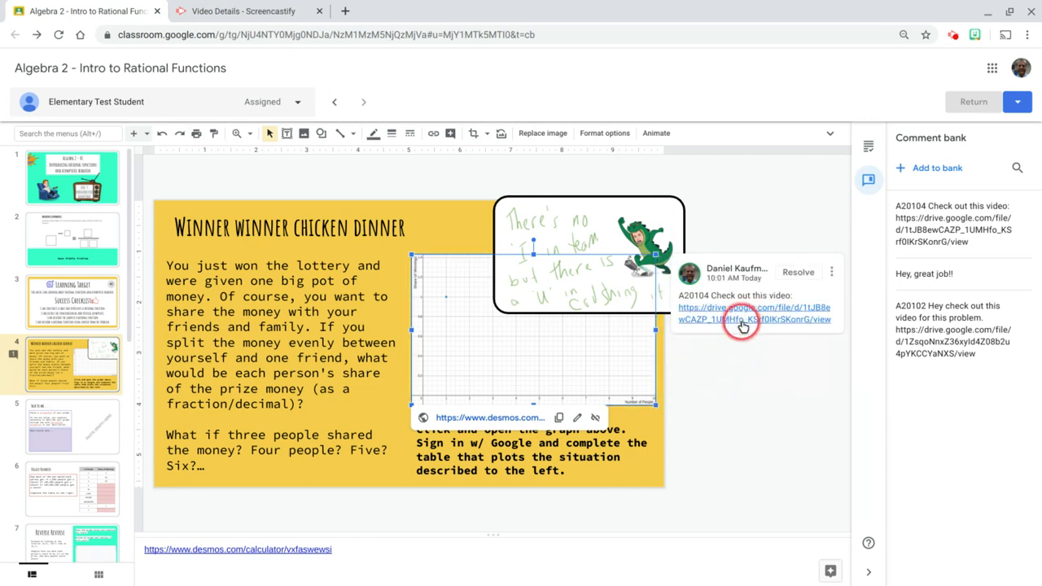